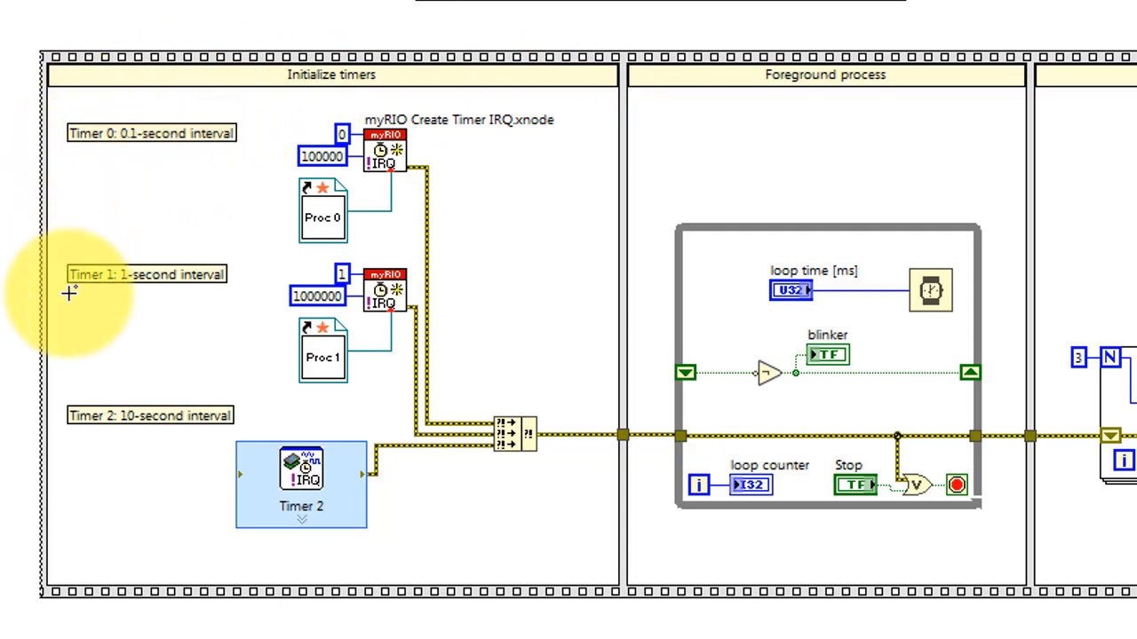
mouse_move(190, 458)
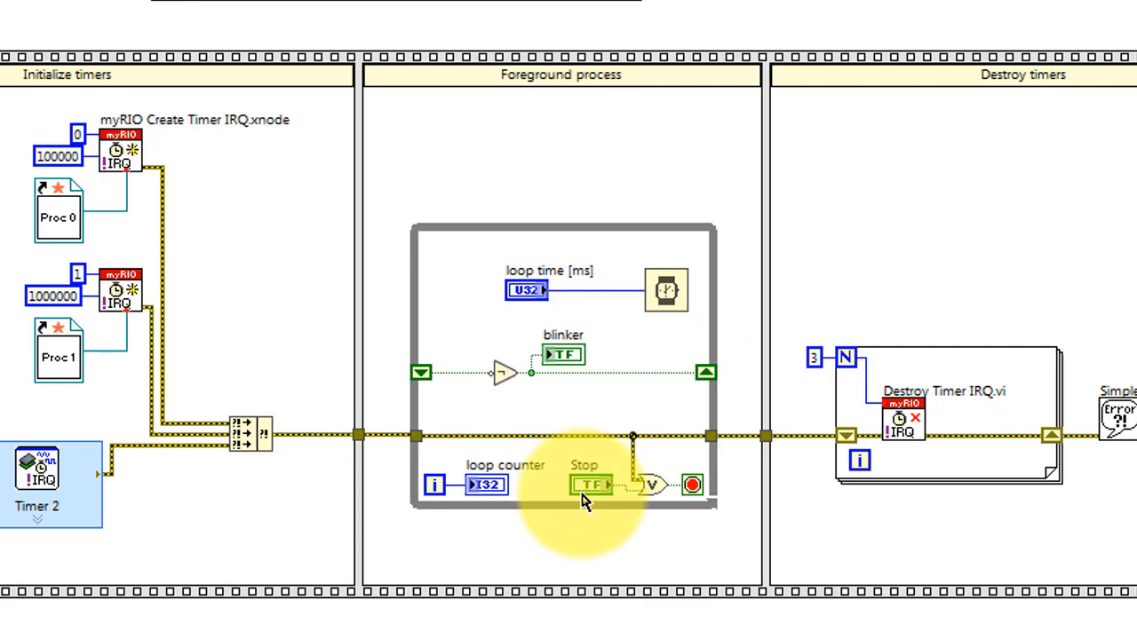
- Scroll across the RT Main diagram sections toward the timer destruction code
scroll("right", 3)
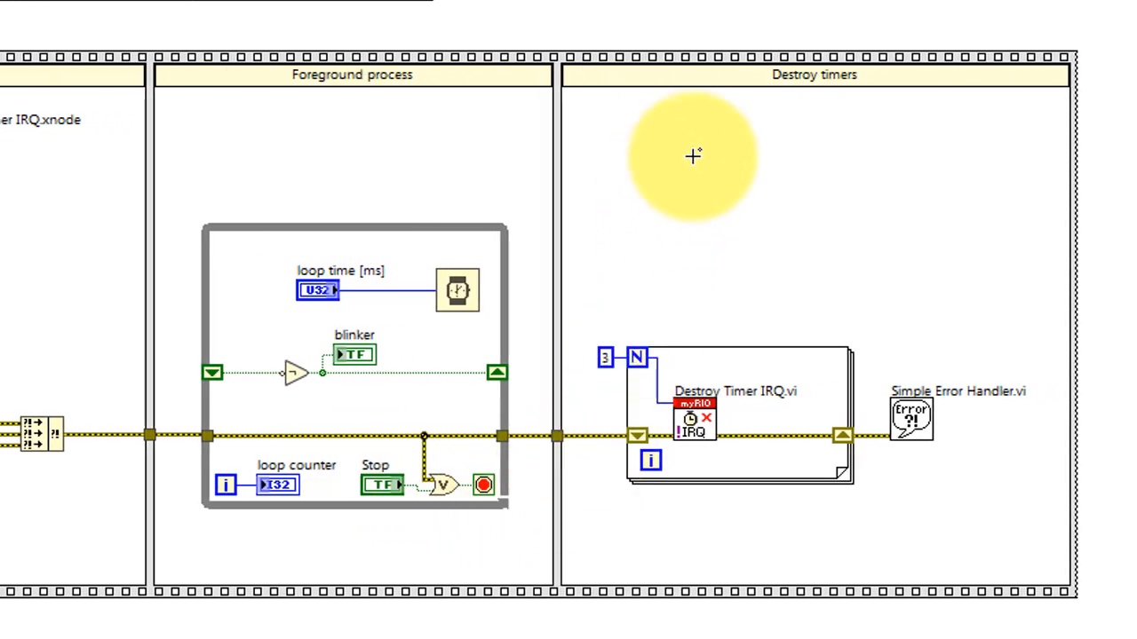
mouse_move(700, 303)
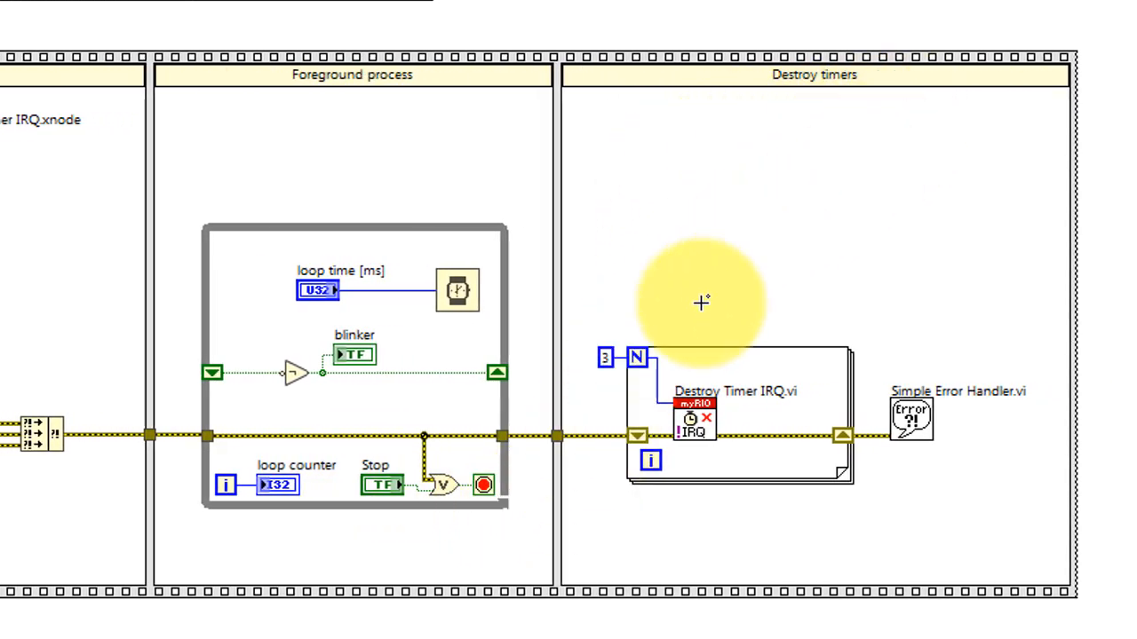
mouse_move(760, 295)
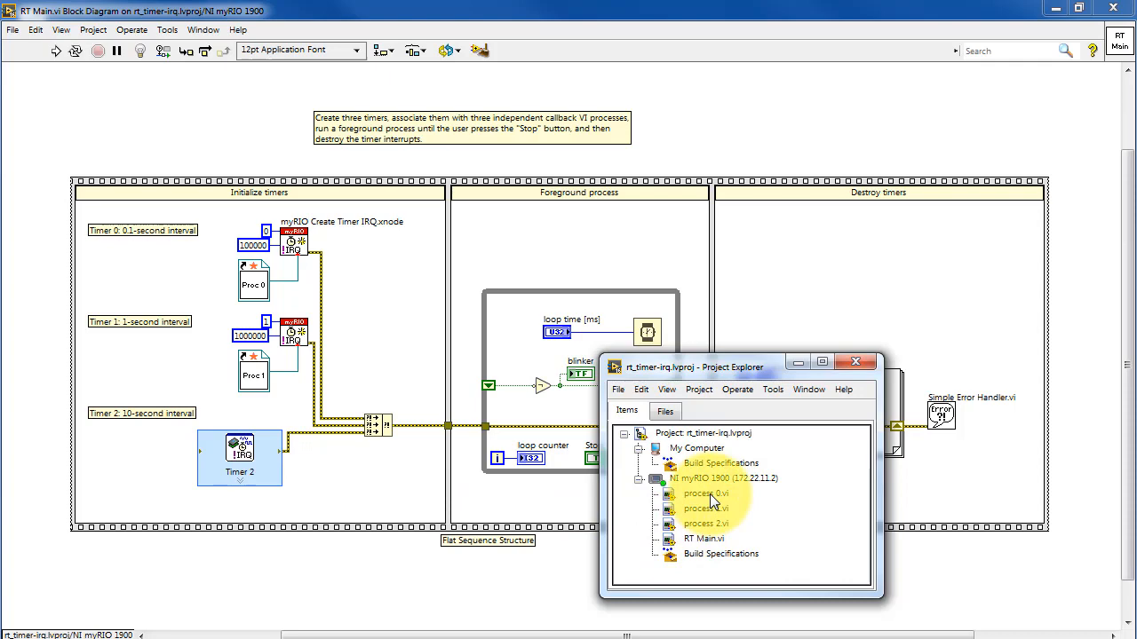
- Review the process 0 callback VI's LED0 toggle logic and ID input from the Project Explorer
double_click(706, 494)
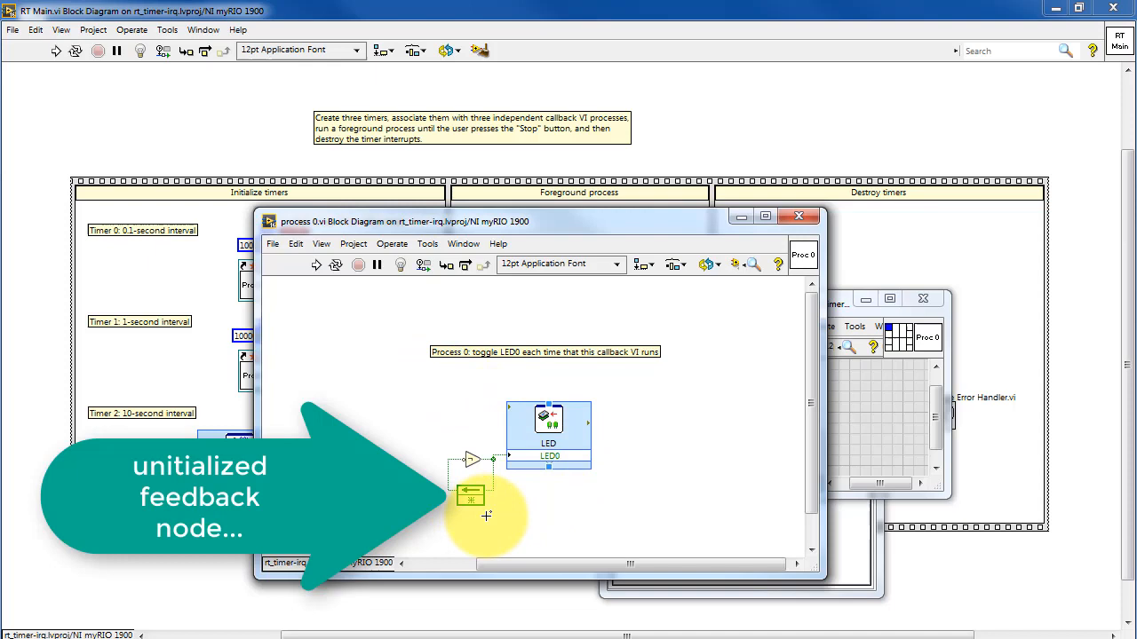
mouse_move(515, 501)
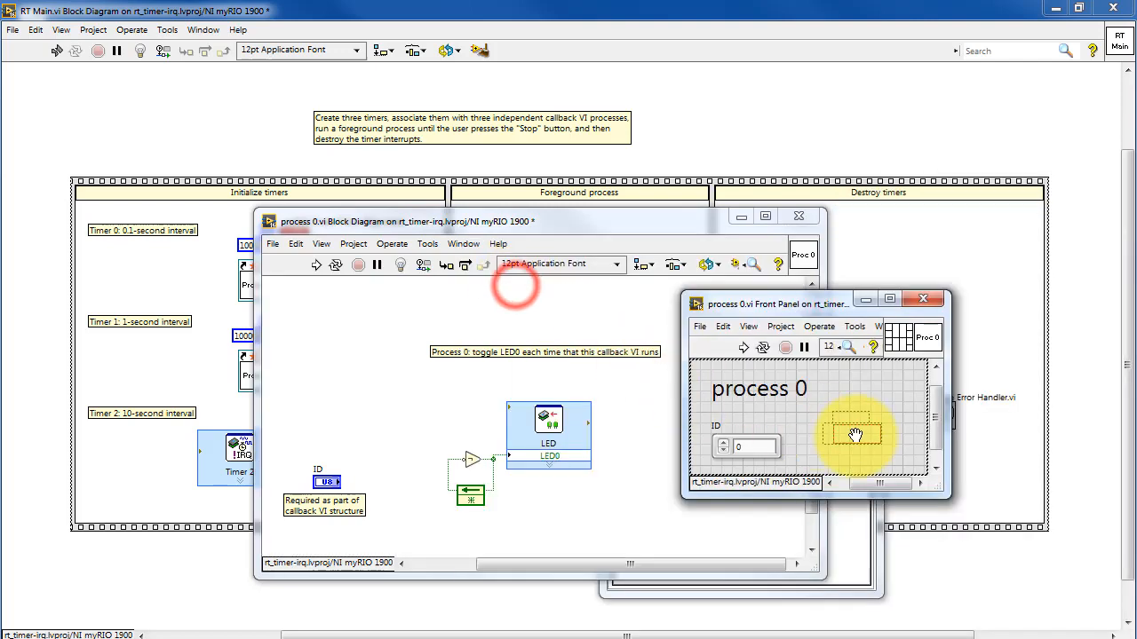
right_click(852, 435)
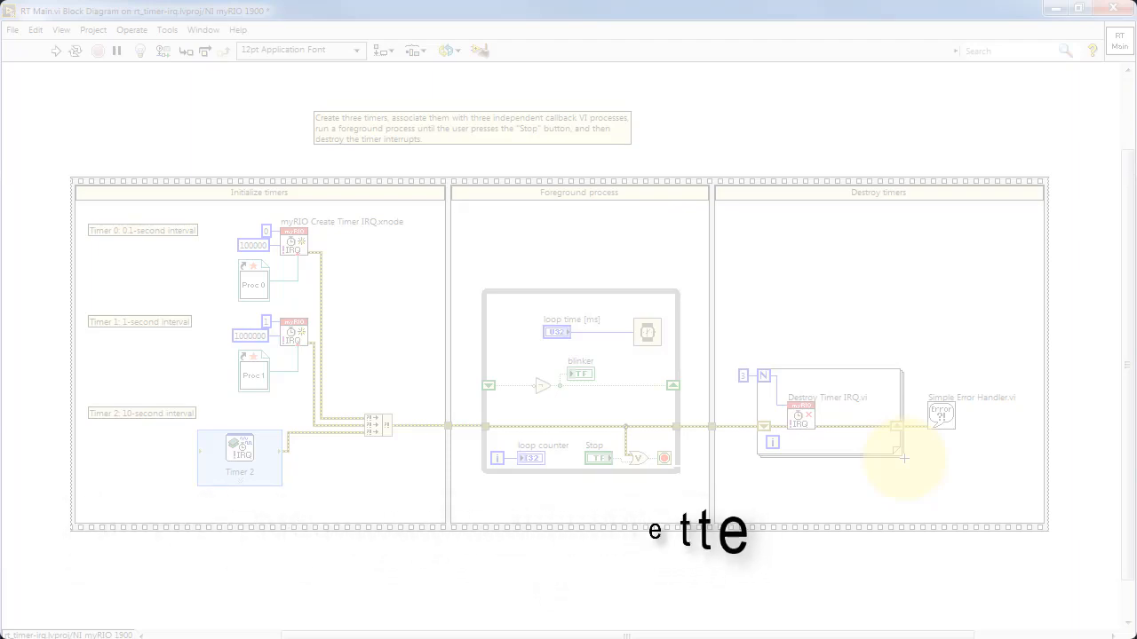
- Locate the myRIO Interrupt functions and highlight the Destroy Timer IRQ node in the loop
right_click(904, 458)
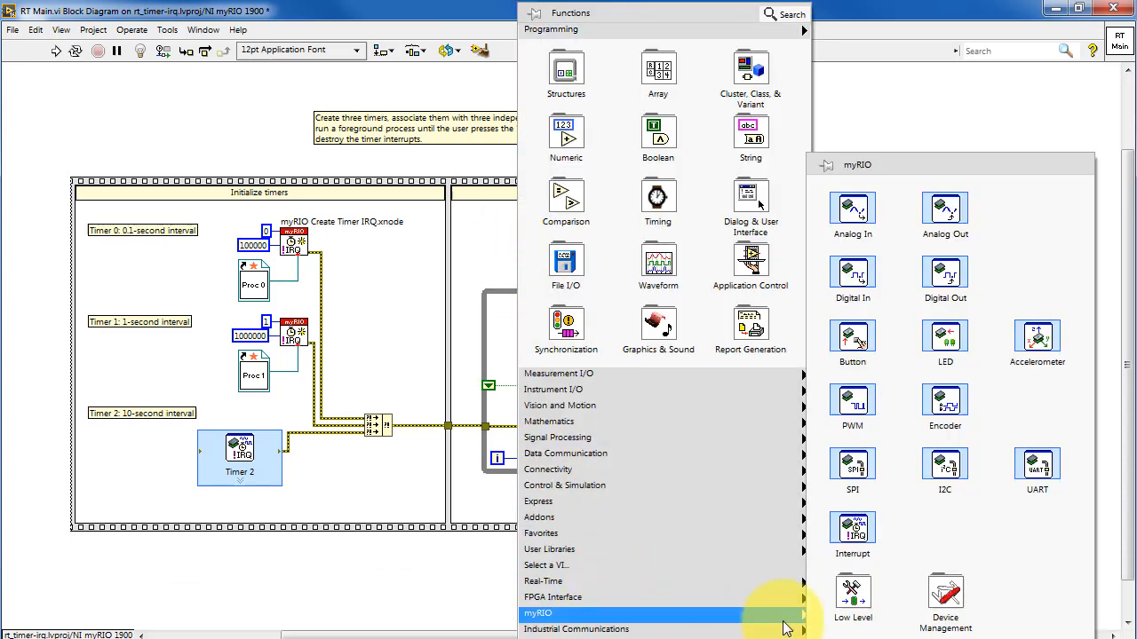
left_click(853, 597)
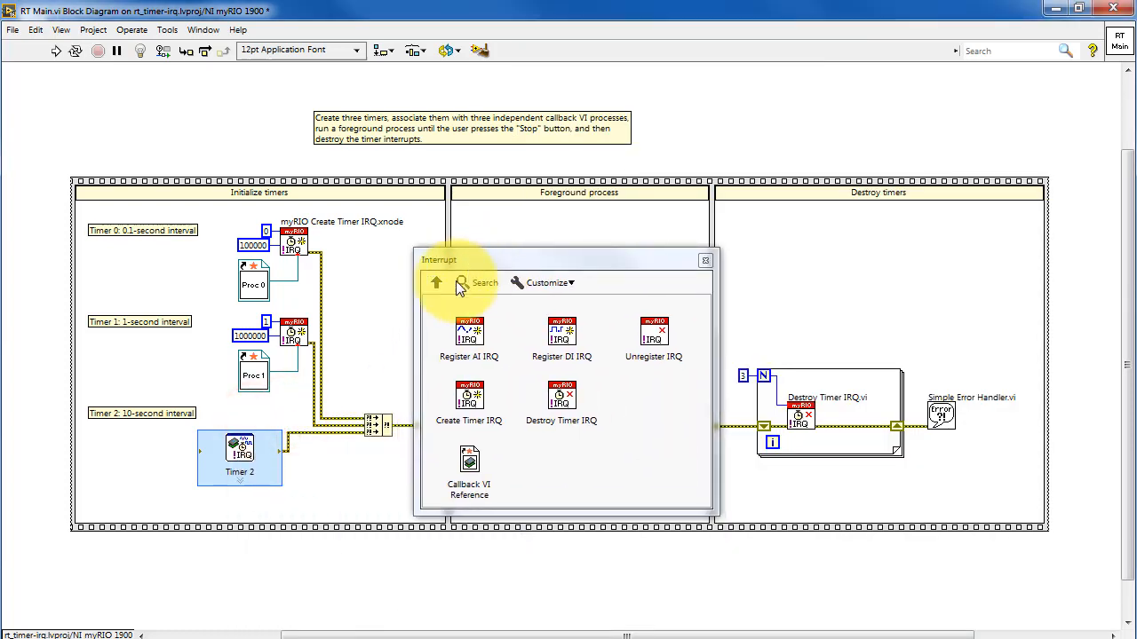
mouse_move(469, 405)
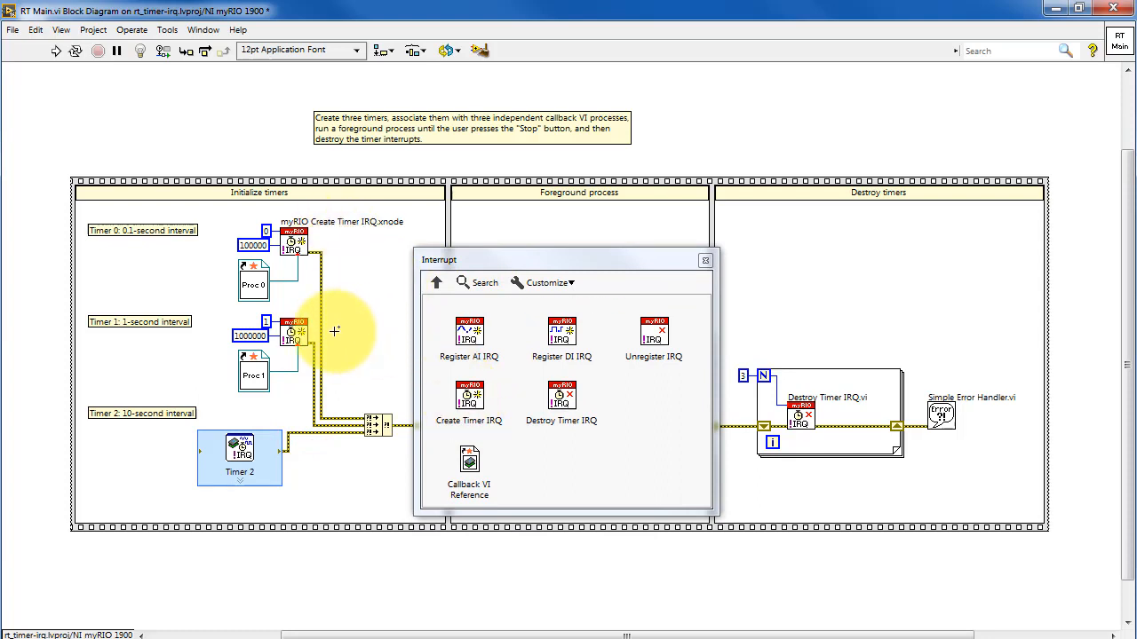
mouse_move(561, 405)
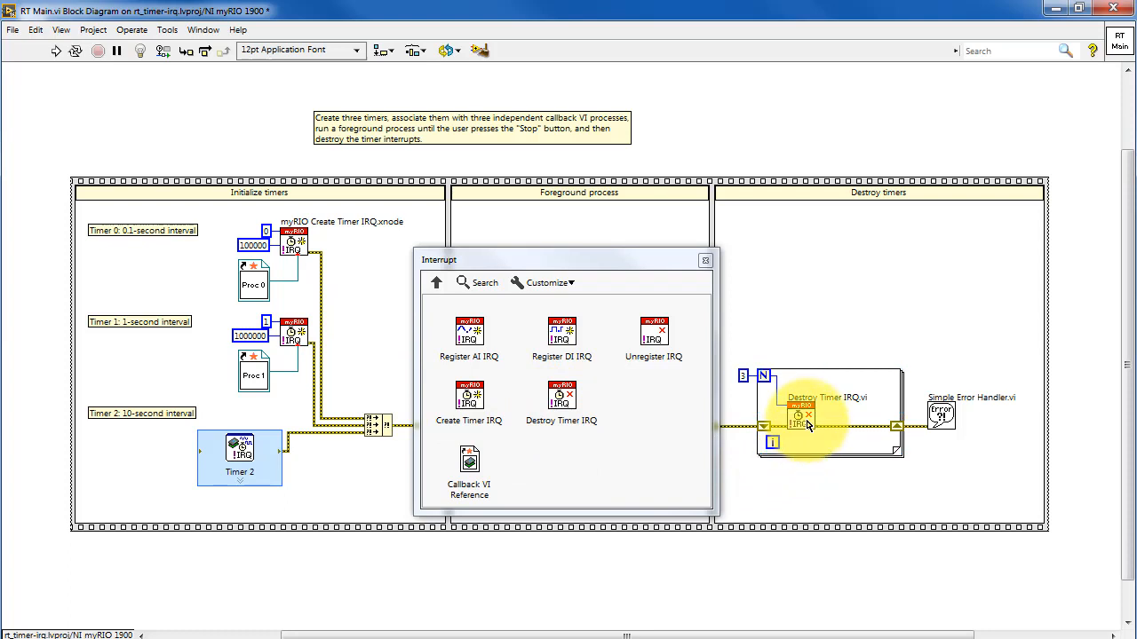
left_click(437, 282)
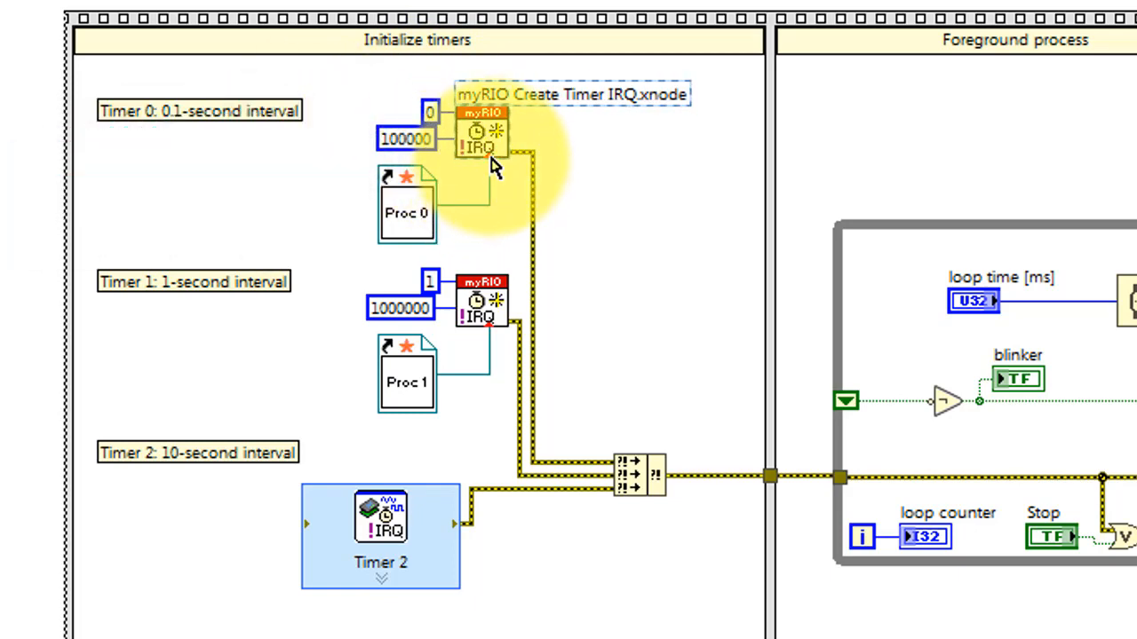
- Inspect the Timer 0 Create Timer IRQ node with its 100000 interval and Proc 0 callback
left_click(481, 146)
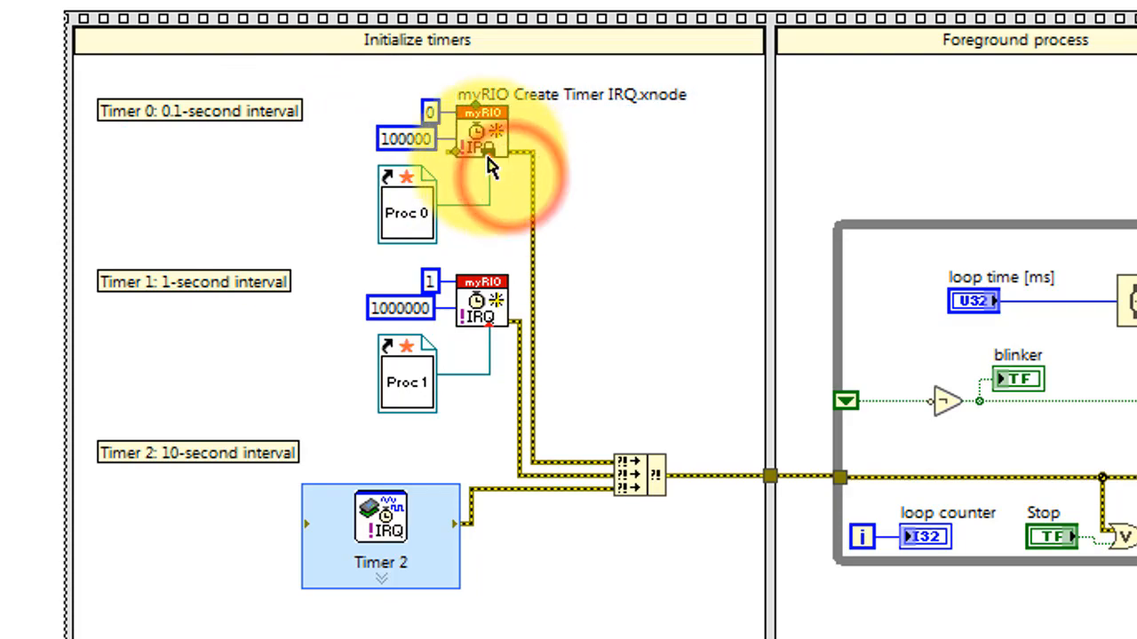
mouse_move(409, 186)
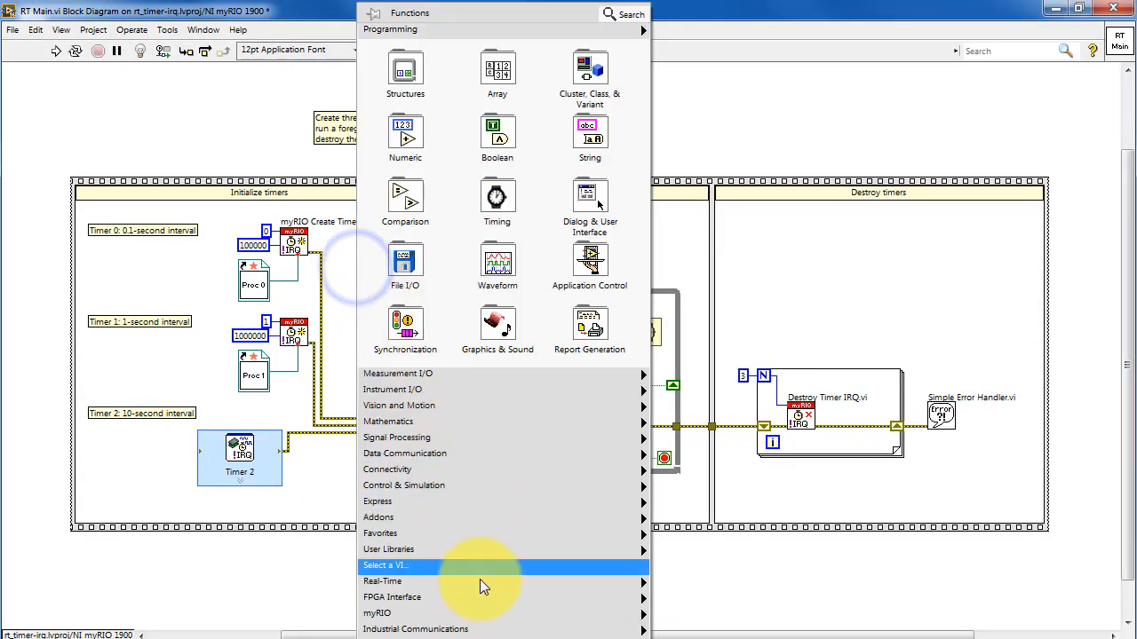
mouse_move(377, 613)
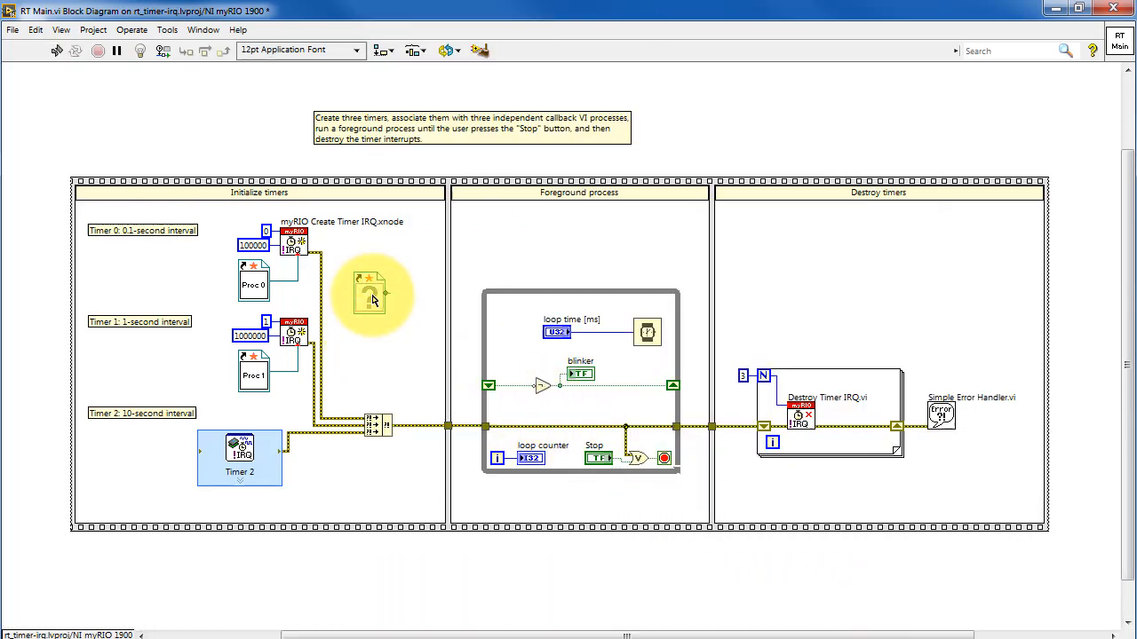
- Browse for process 0.vi through Select a VI..., leaving the diagram unchanged
double_click(369, 293)
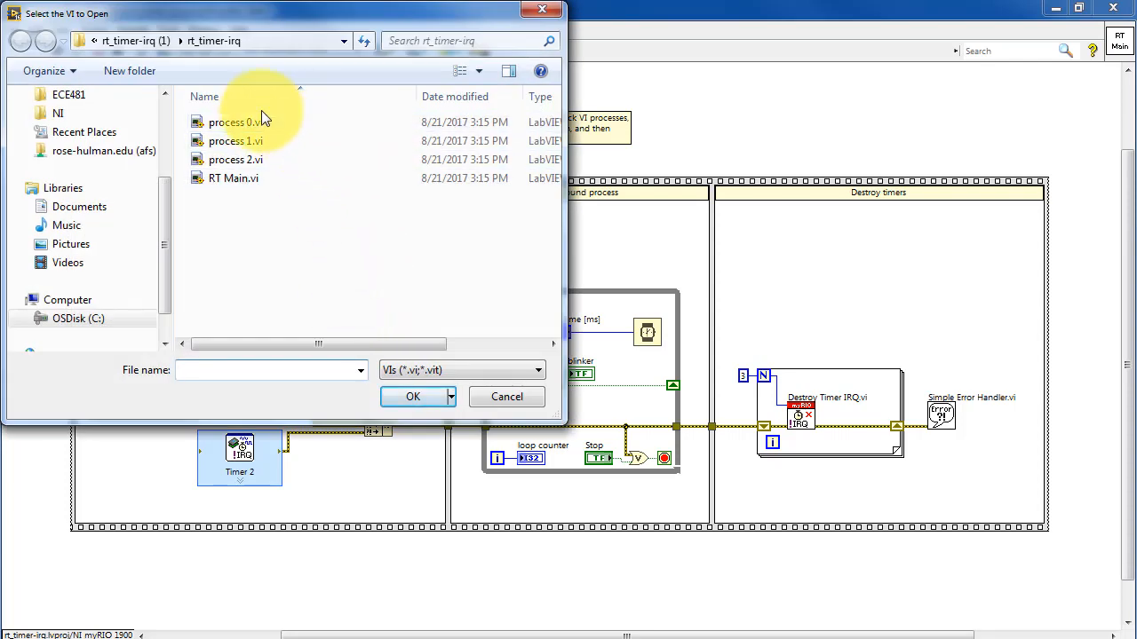
left_click(235, 121)
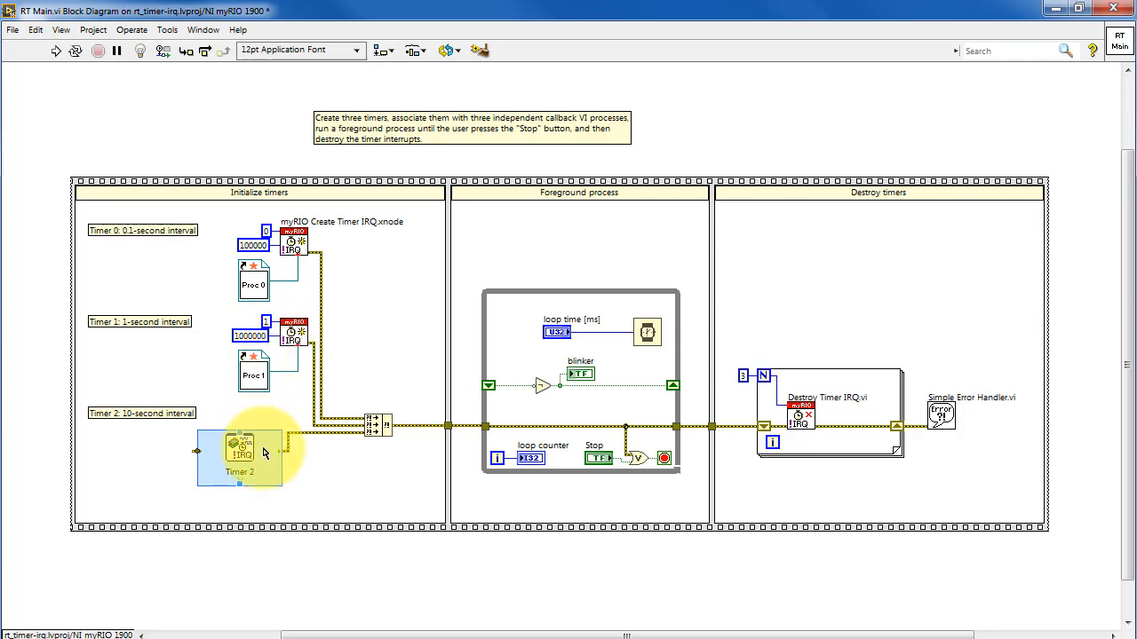
- Review Timer 2's configuration: timer interrupt, ID 2, 10000000 µs interval, process 2.vi callback
double_click(240, 448)
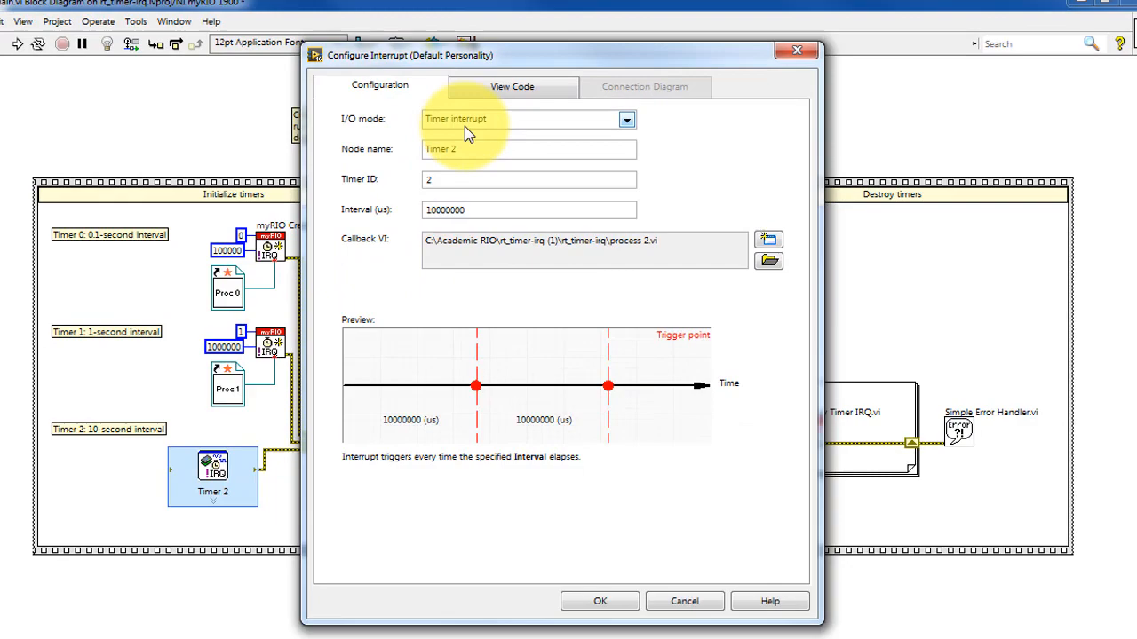
left_click(627, 119)
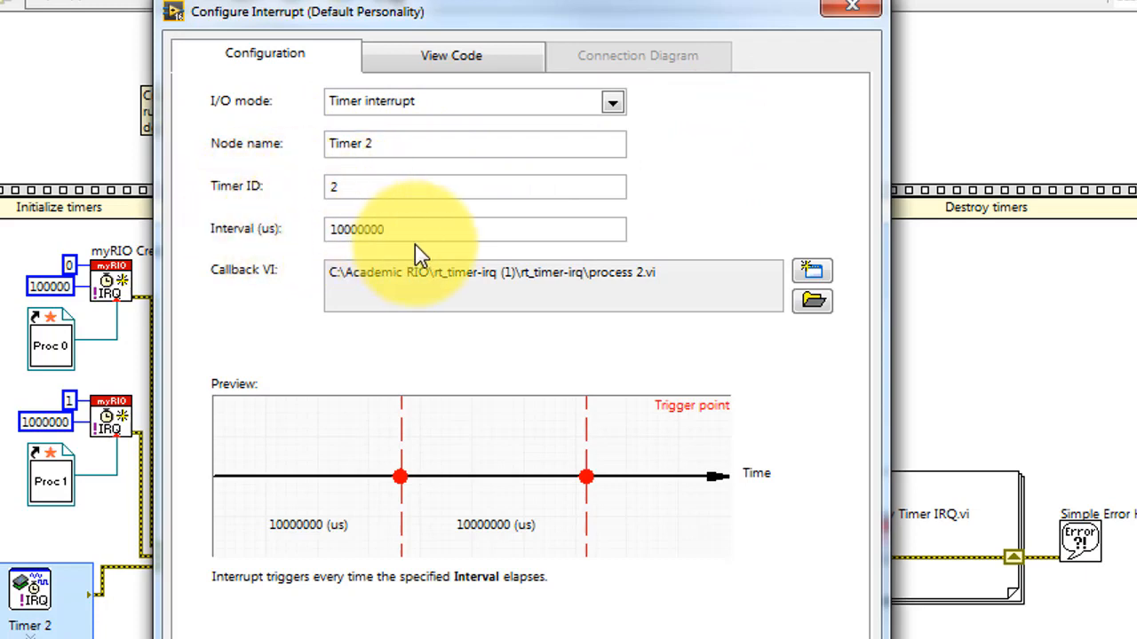
mouse_move(826, 341)
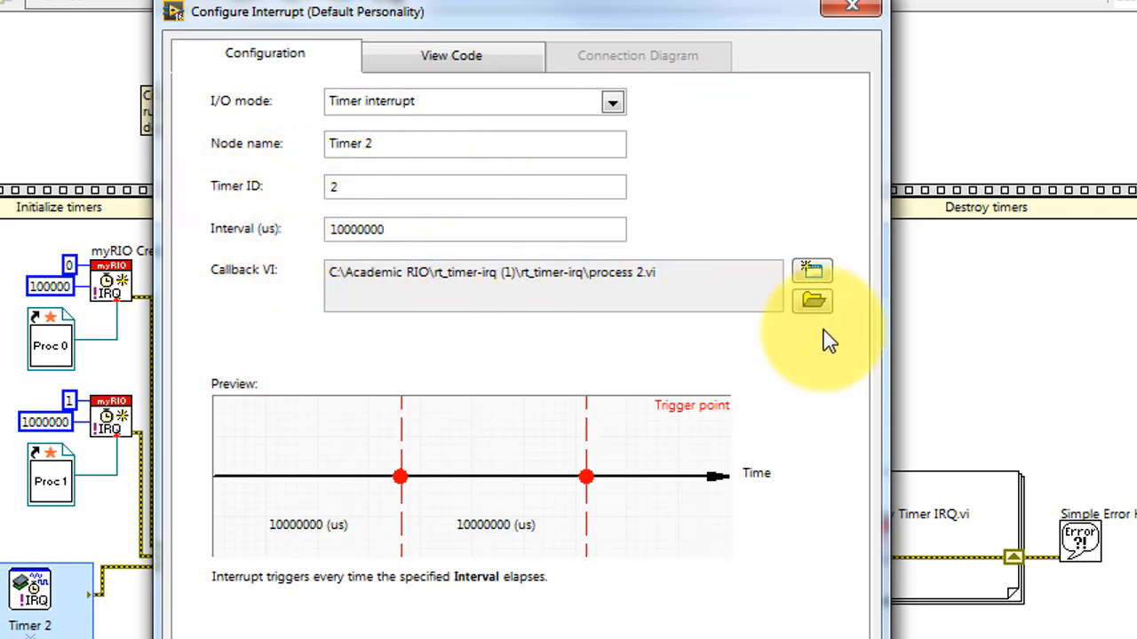